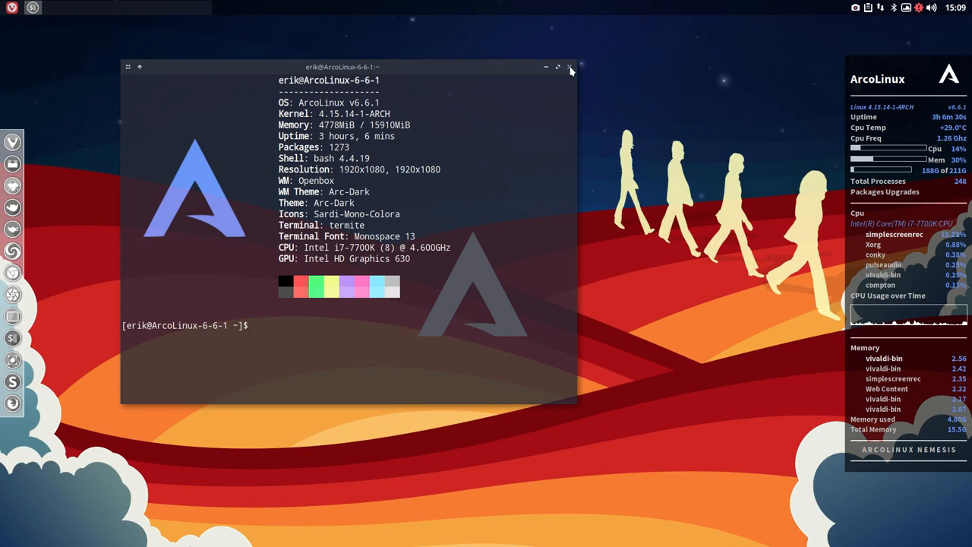
Install Discord from the terminal and launch it to reach the login window
left_click(571, 67)
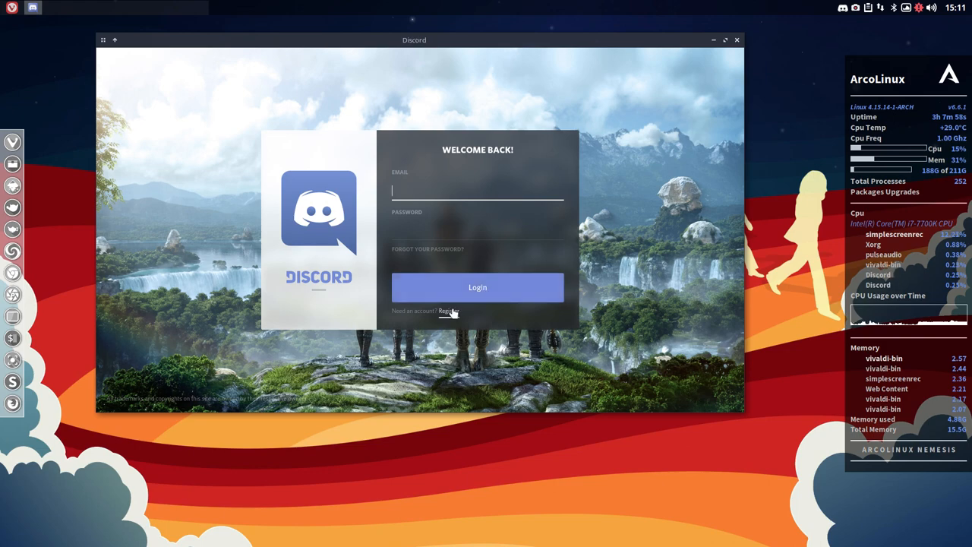
Visit the Register form, return to Login, and sign in with email and password
left_click(448, 310)
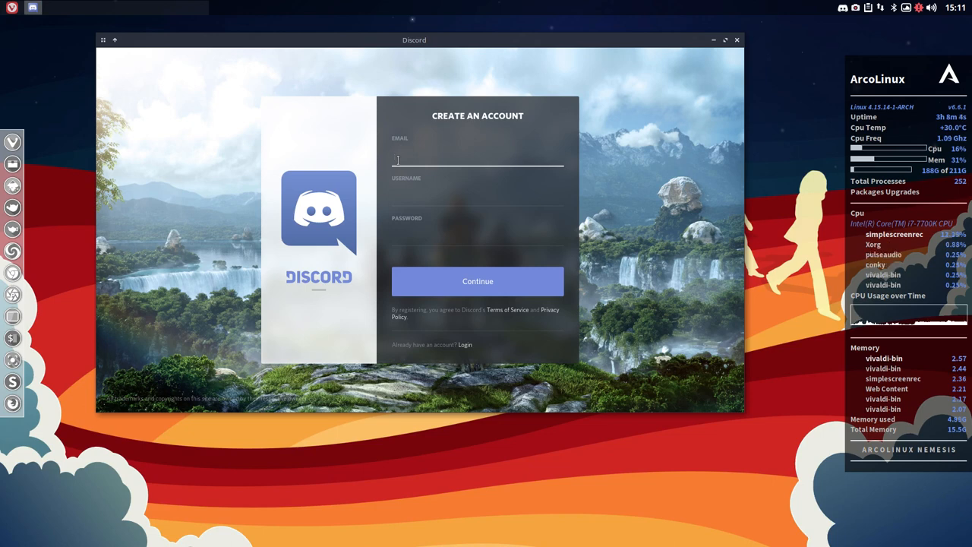
left_click(477, 196)
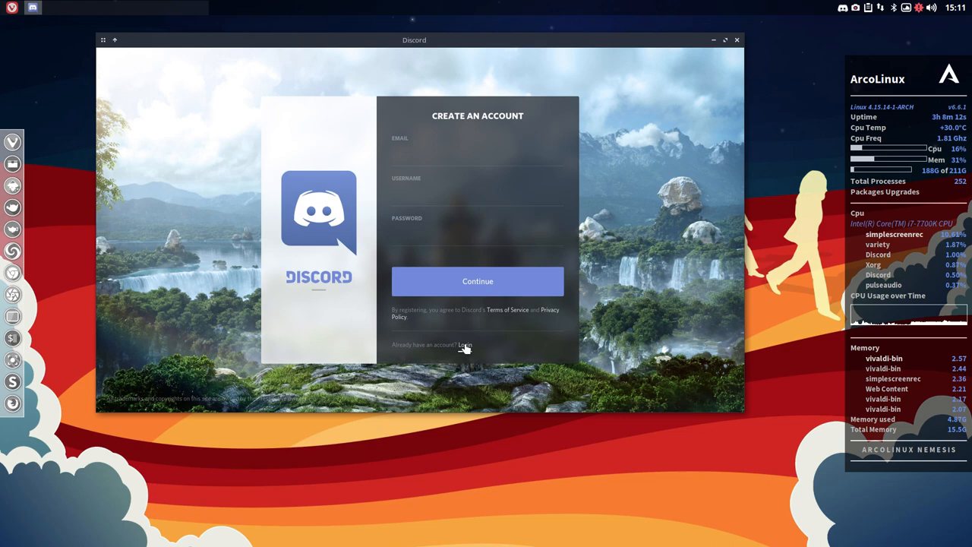
left_click(464, 345)
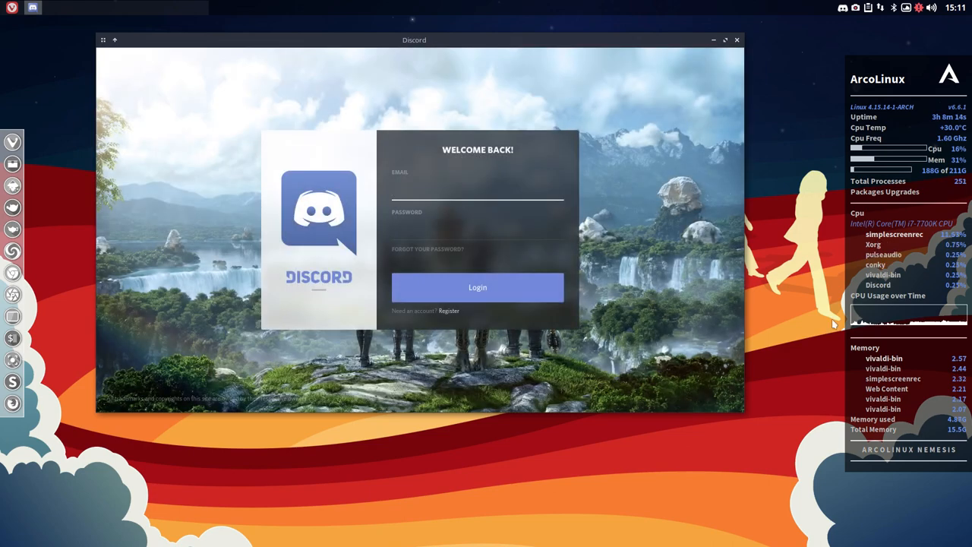
left_click(477, 287)
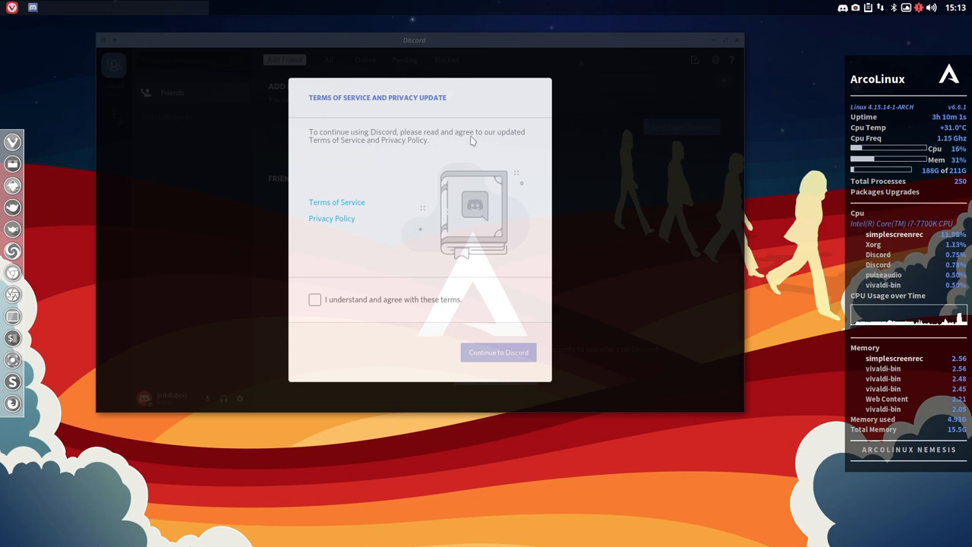
Accept the updated terms and privacy policy and continue to the Friends home page
left_click(315, 310)
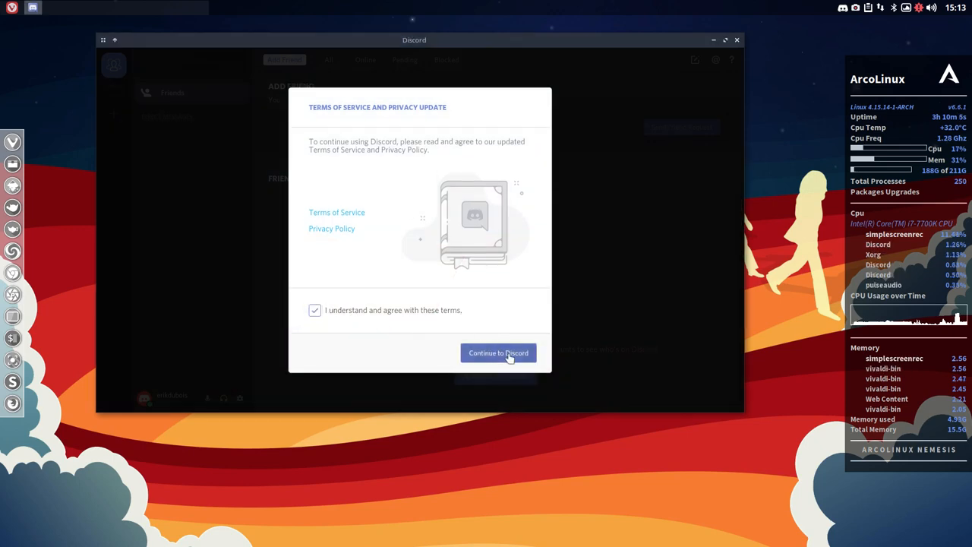
left_click(498, 352)
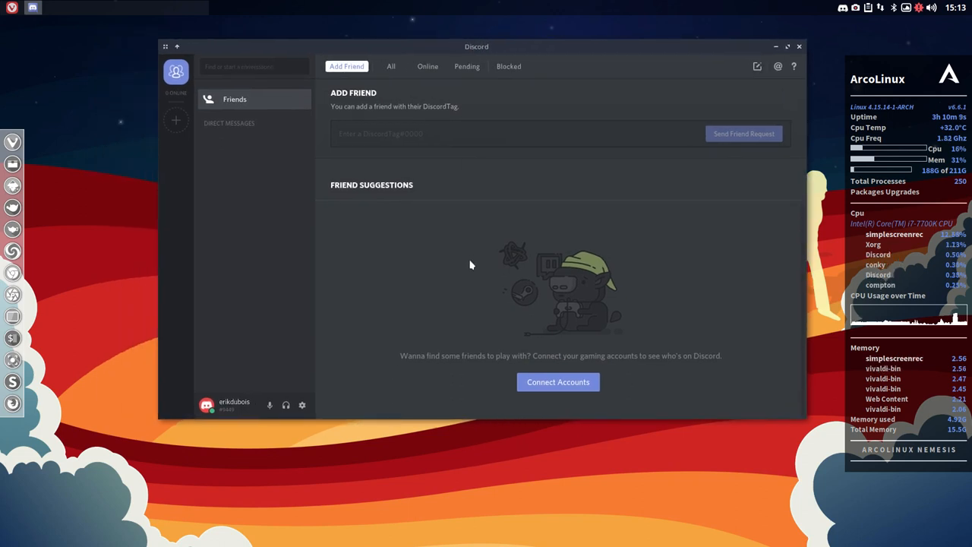
mouse_move(316, 298)
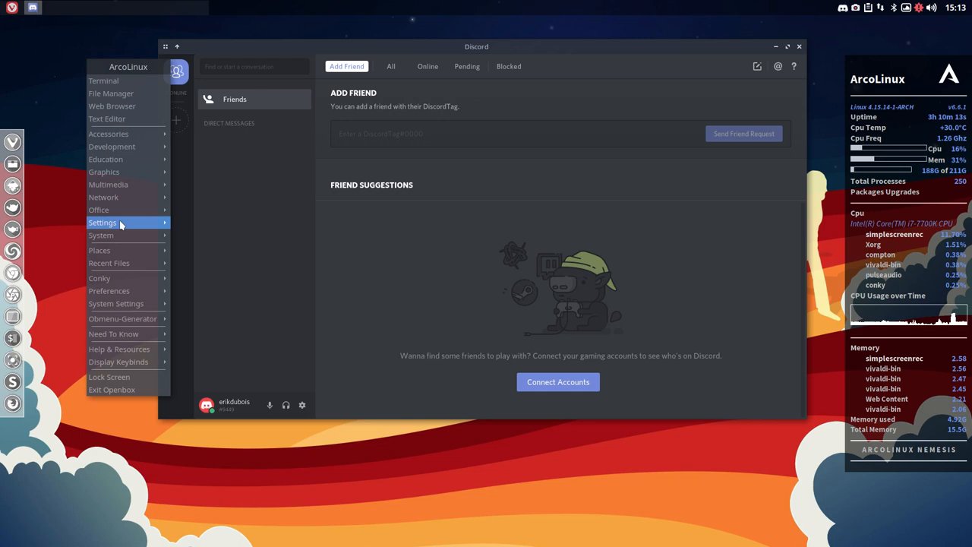
left_click(103, 222)
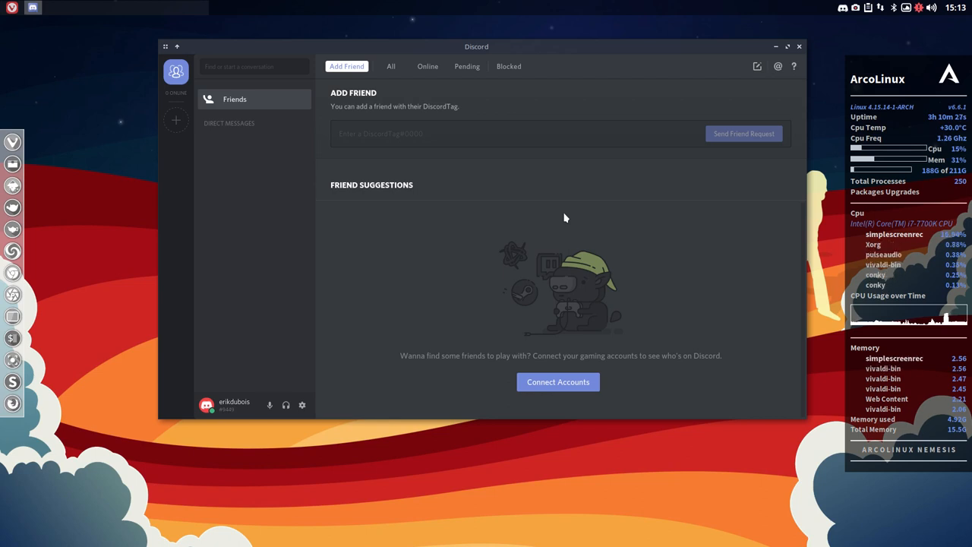
mouse_move(495, 197)
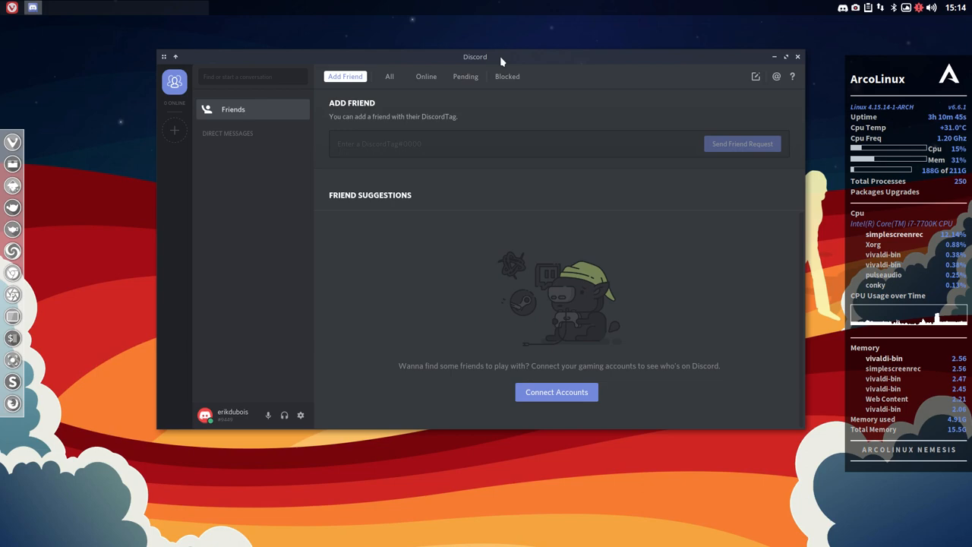
mouse_move(392, 310)
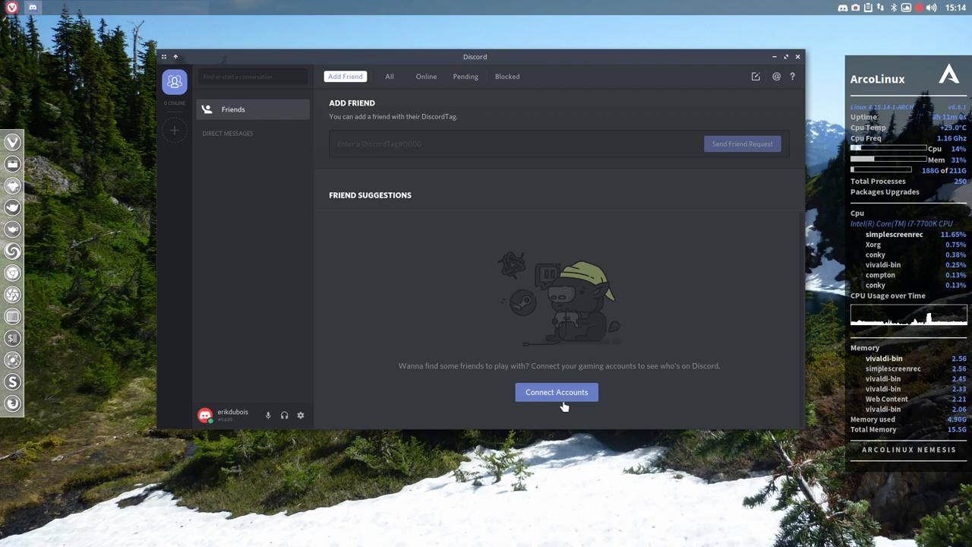
mouse_move(625, 363)
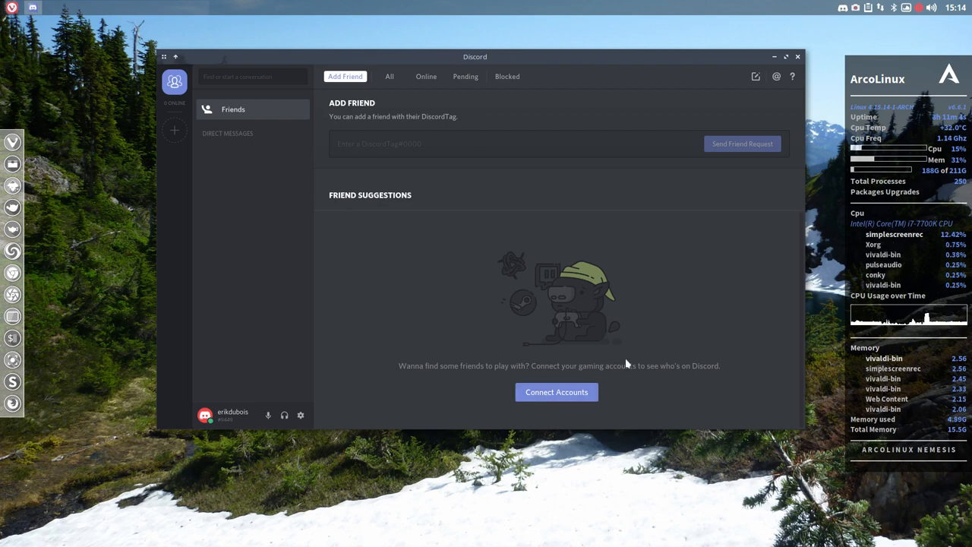
Start adding a server, then locate the Discord invite post on the ArcoLinux Google+ page
left_click(173, 131)
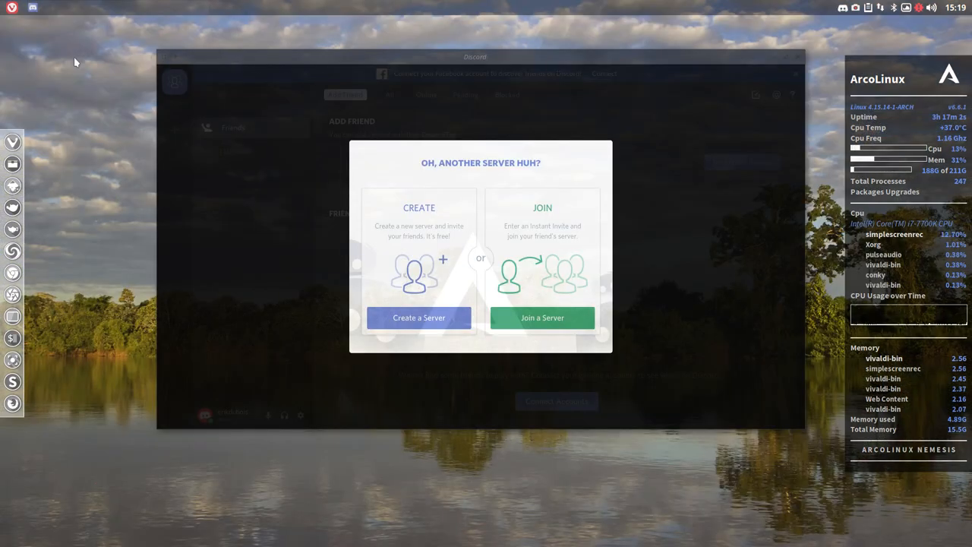
mouse_move(26, 334)
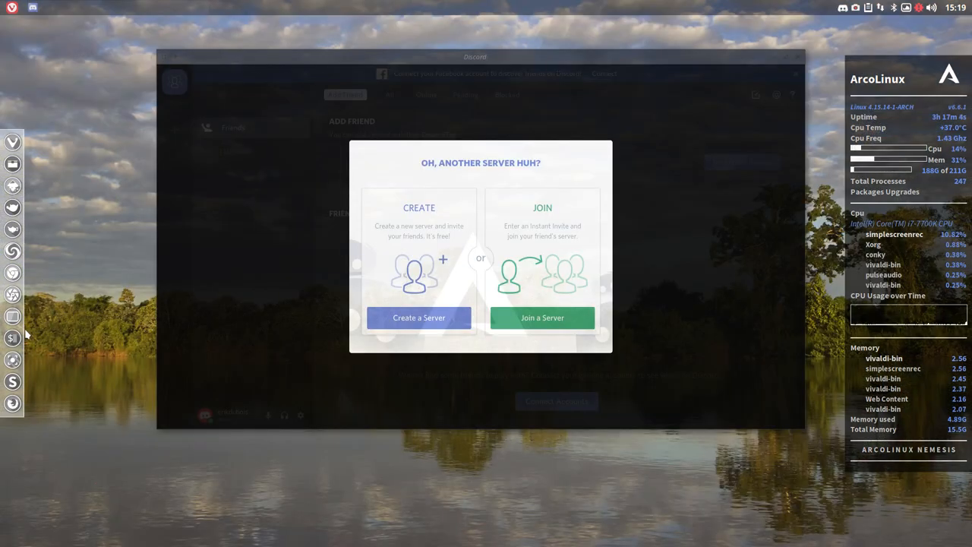
mouse_move(12, 380)
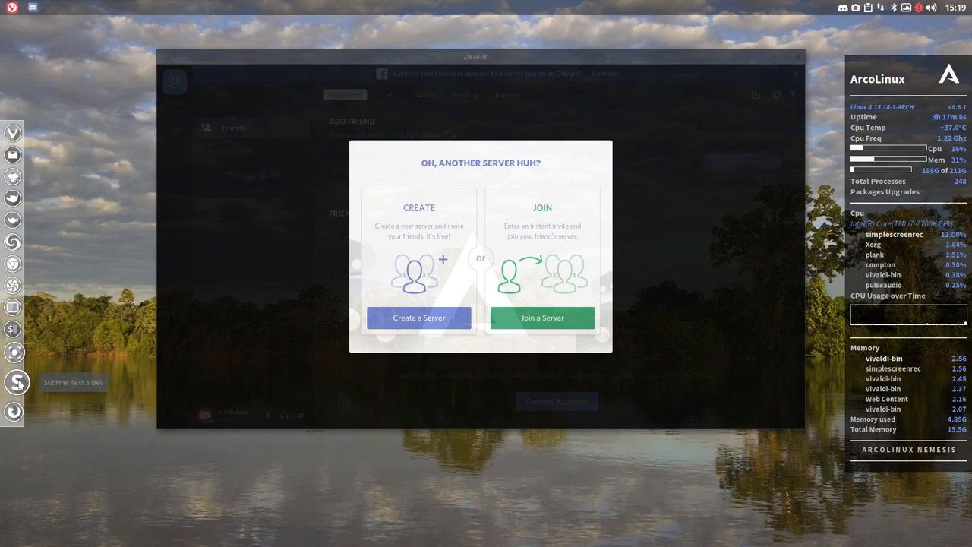
mouse_move(14, 142)
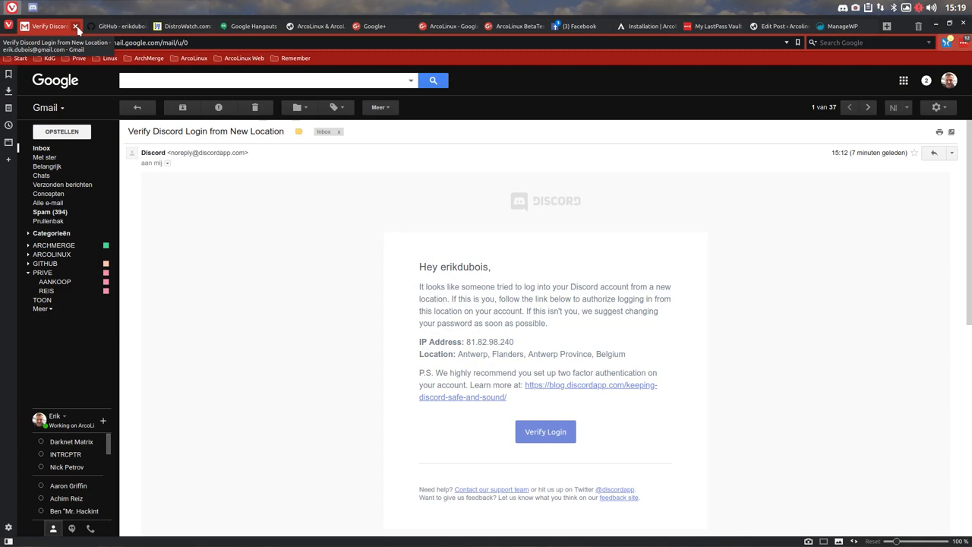
mouse_move(114, 26)
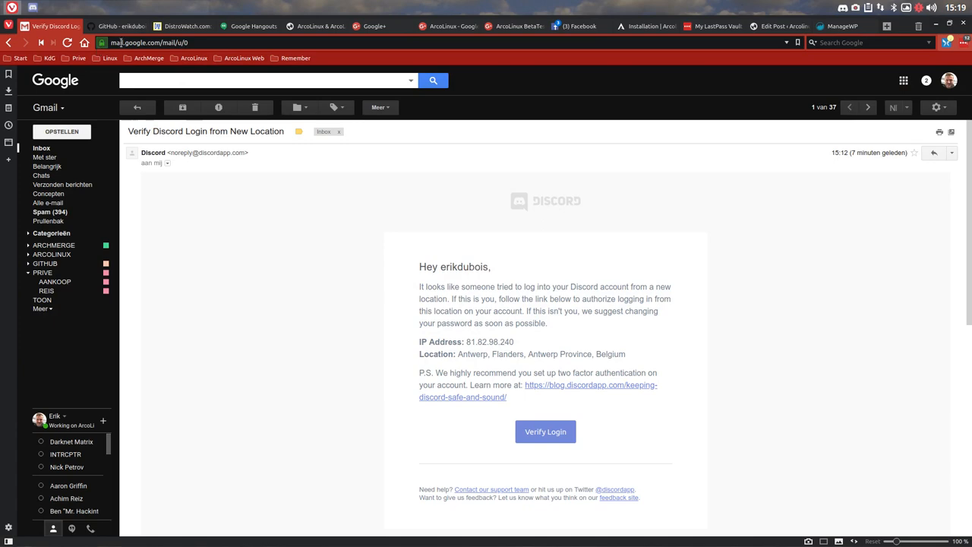
left_click(446, 25)
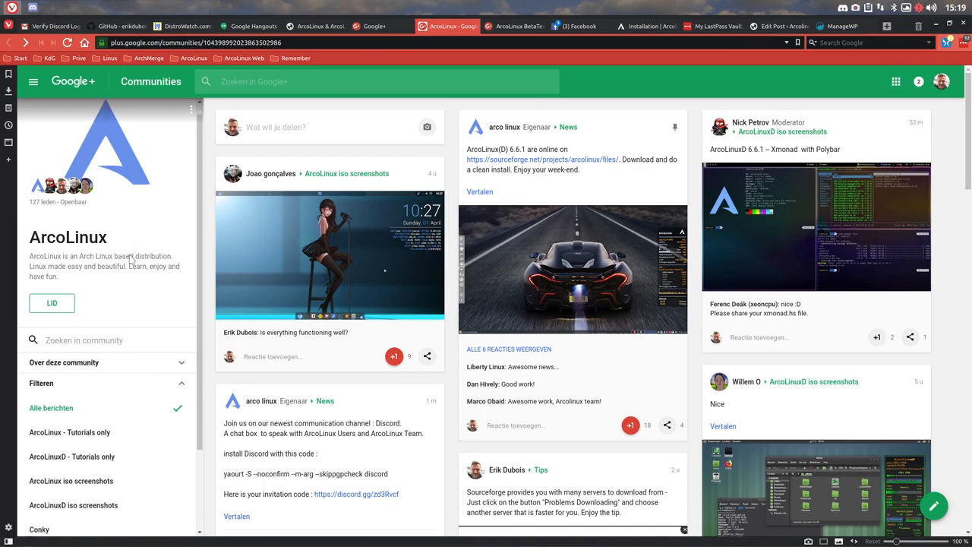
scroll("down", 3)
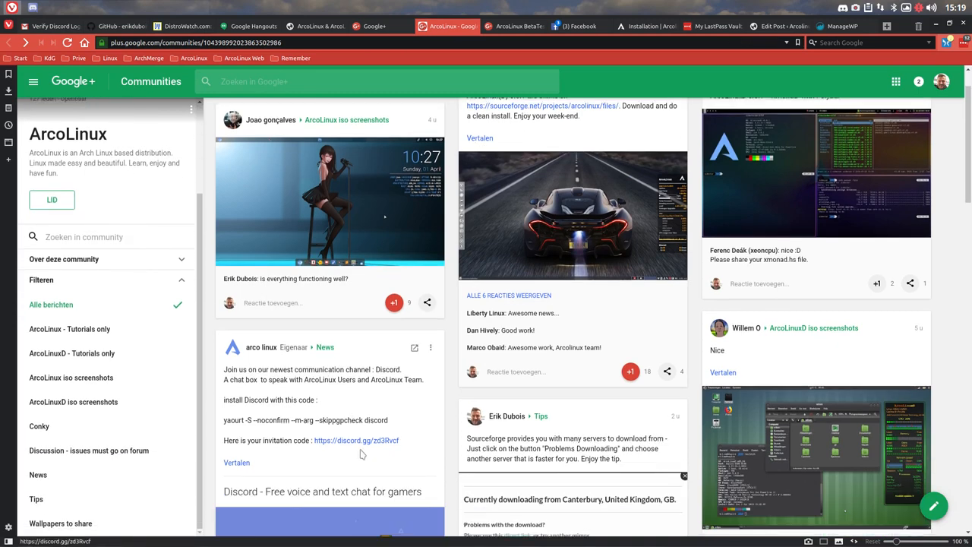
mouse_move(403, 441)
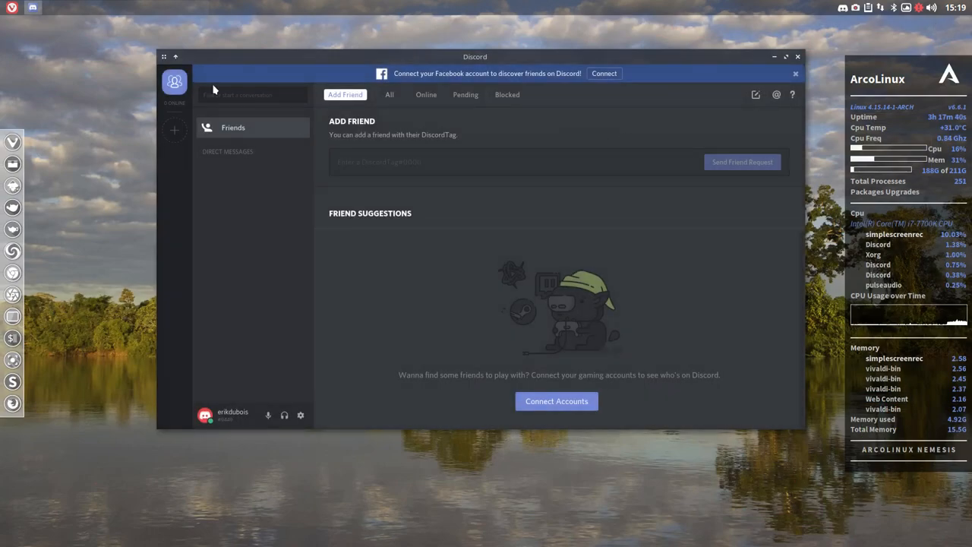
mouse_move(173, 82)
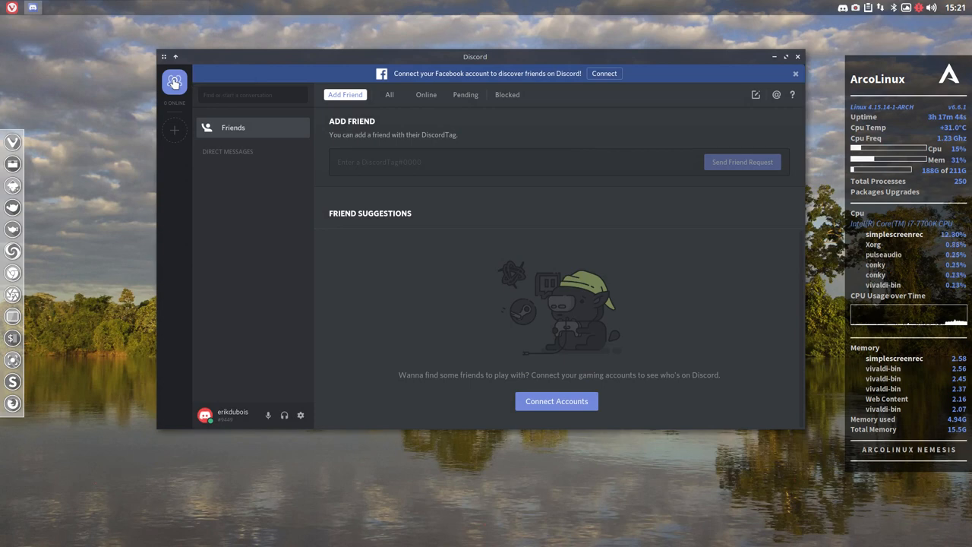
left_click(173, 131)
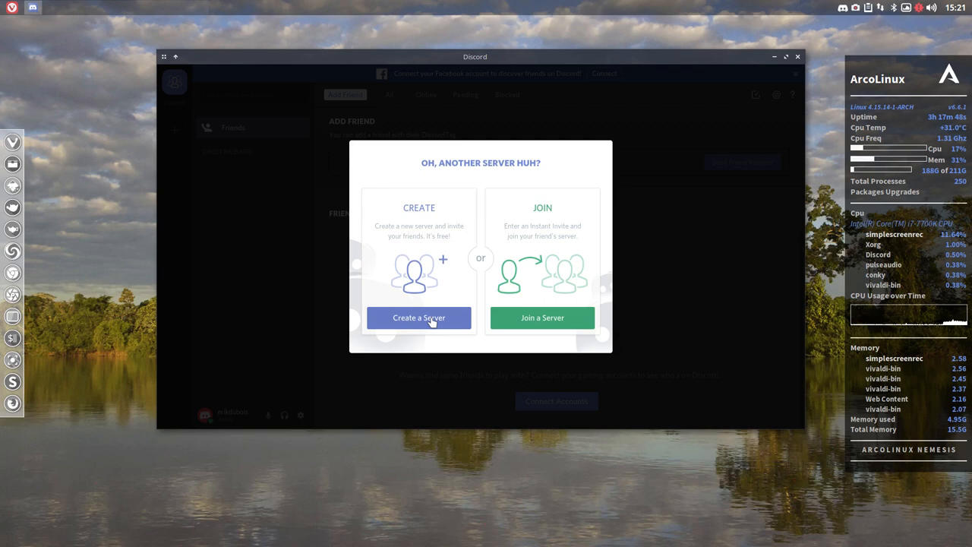
mouse_move(534, 200)
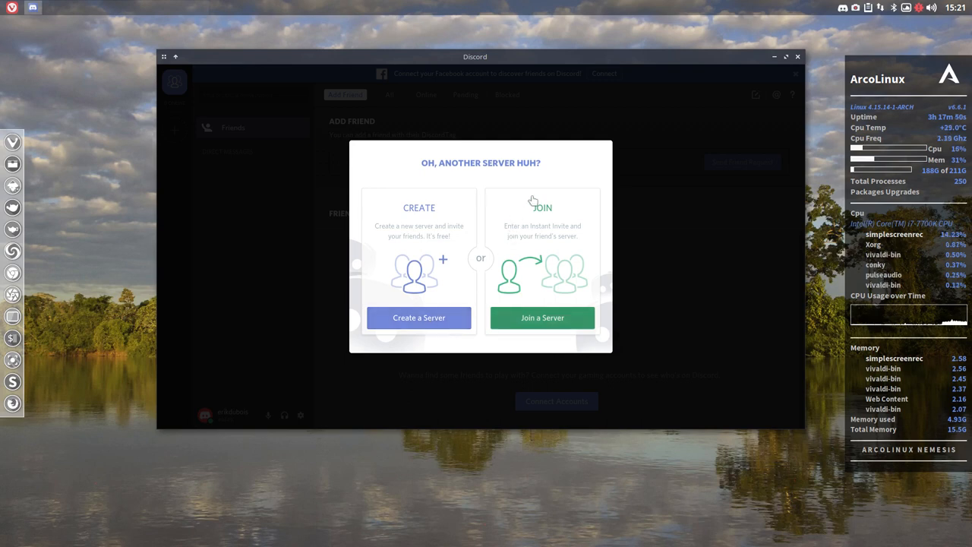
mouse_move(539, 240)
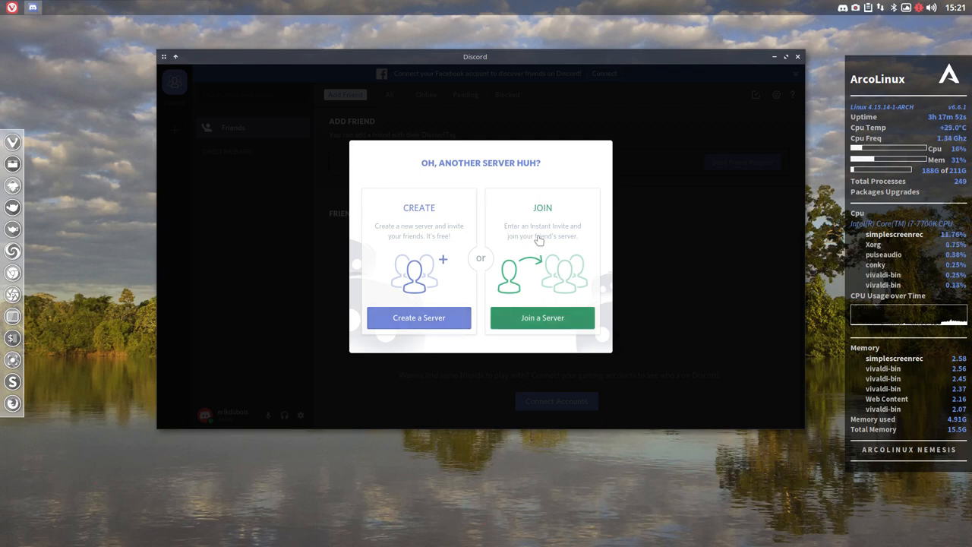
left_click(540, 317)
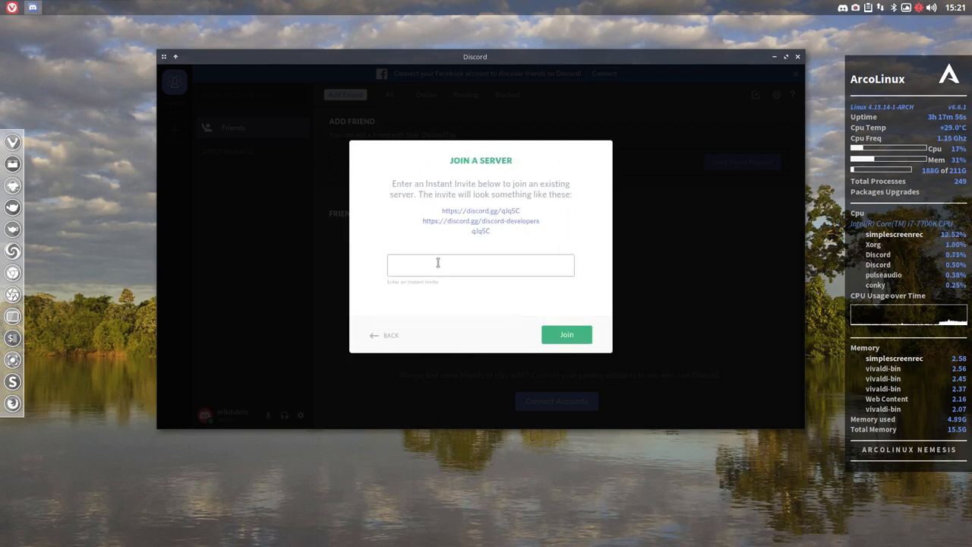
type("https://discord.gg/zd3Rvcf")
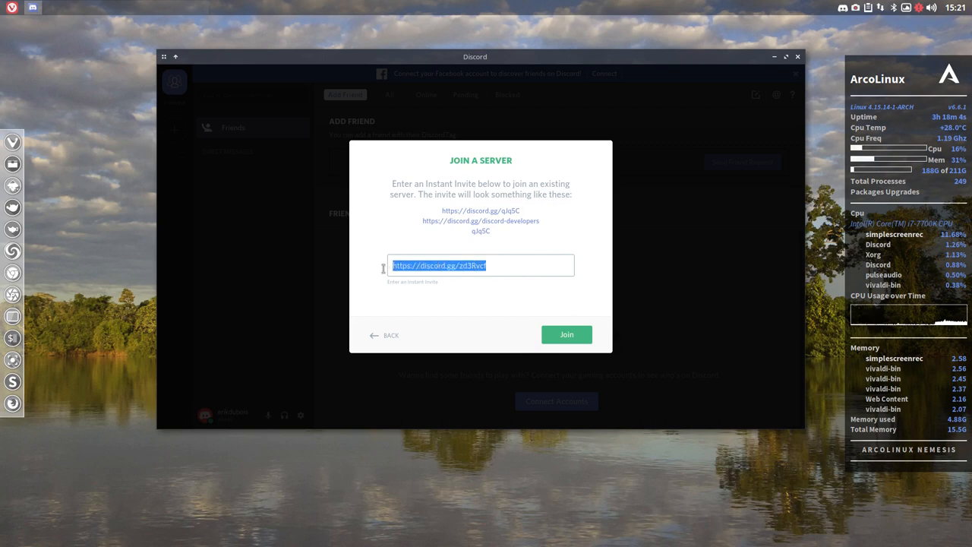
left_click(565, 334)
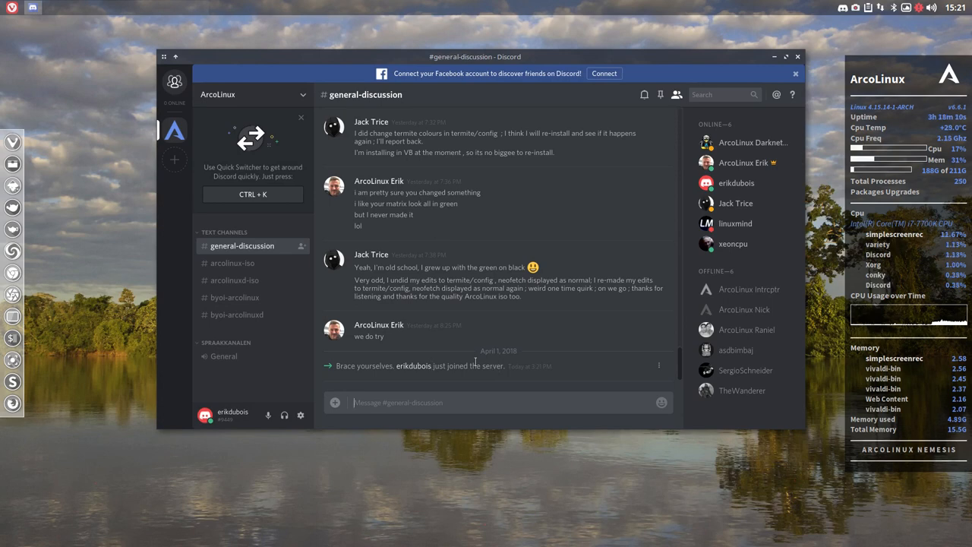
mouse_move(174, 130)
type("this is a test for the v")
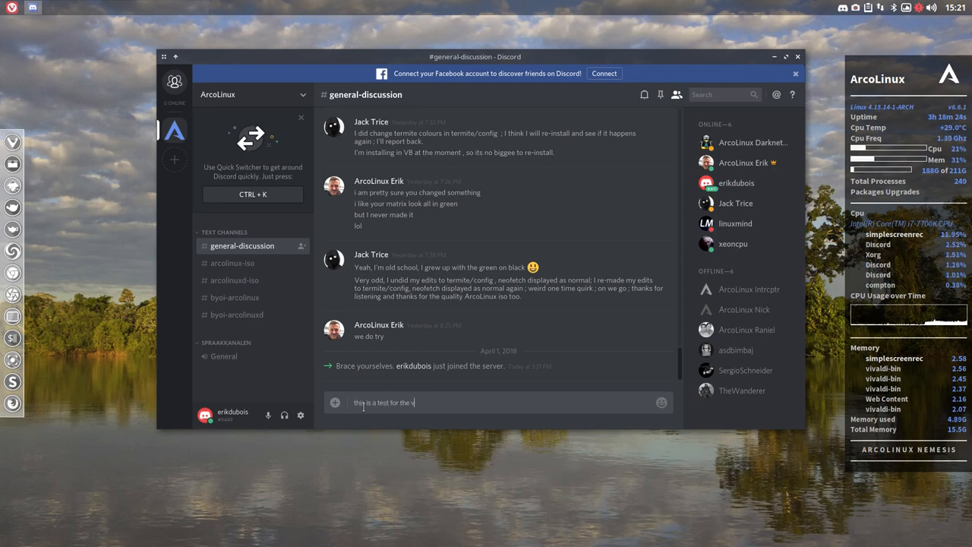
Send 'this is a test for the video I am making' in #general-discussion
type("ideo i")
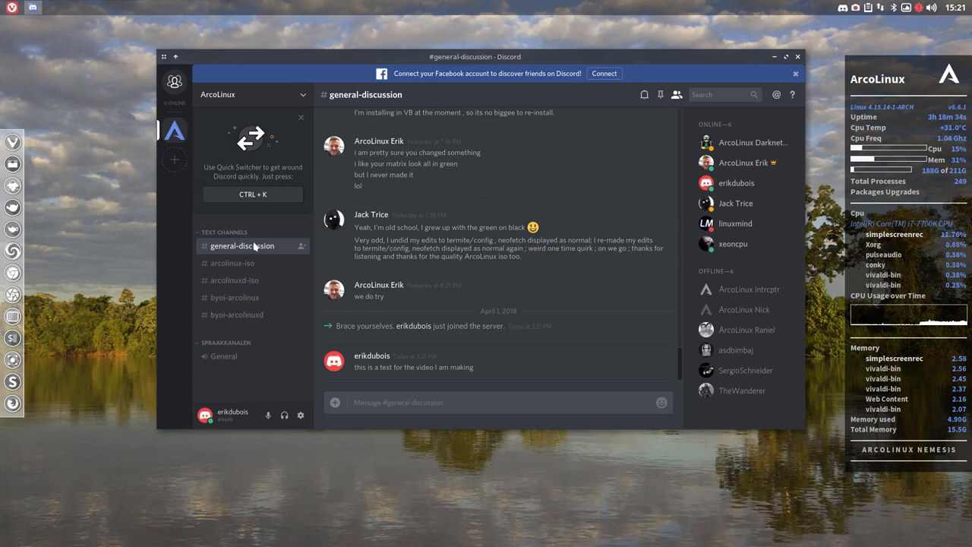
mouse_move(371, 230)
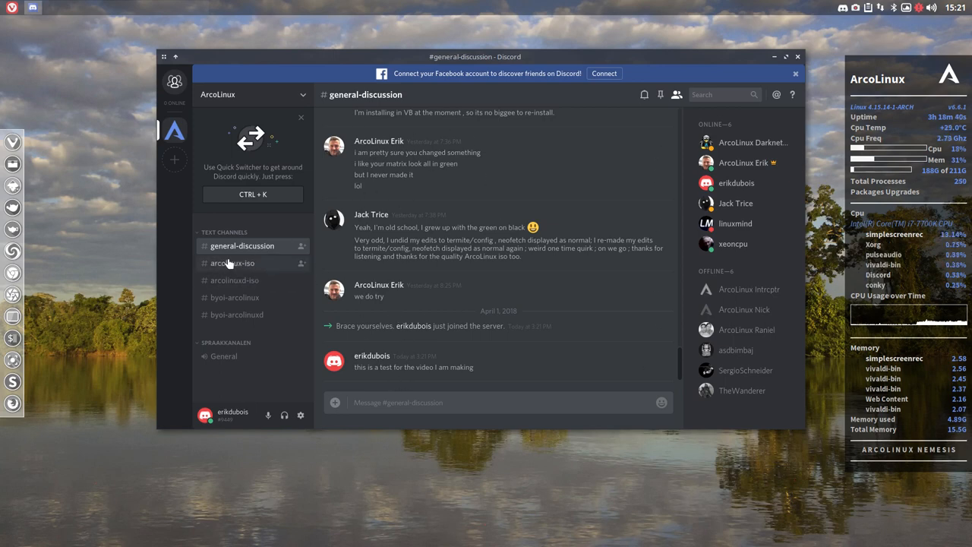
Browse the arcolinux-iso, arcolinuxd-iso, byoi-arcolinux and byoi-arcolinuxd channels
left_click(231, 263)
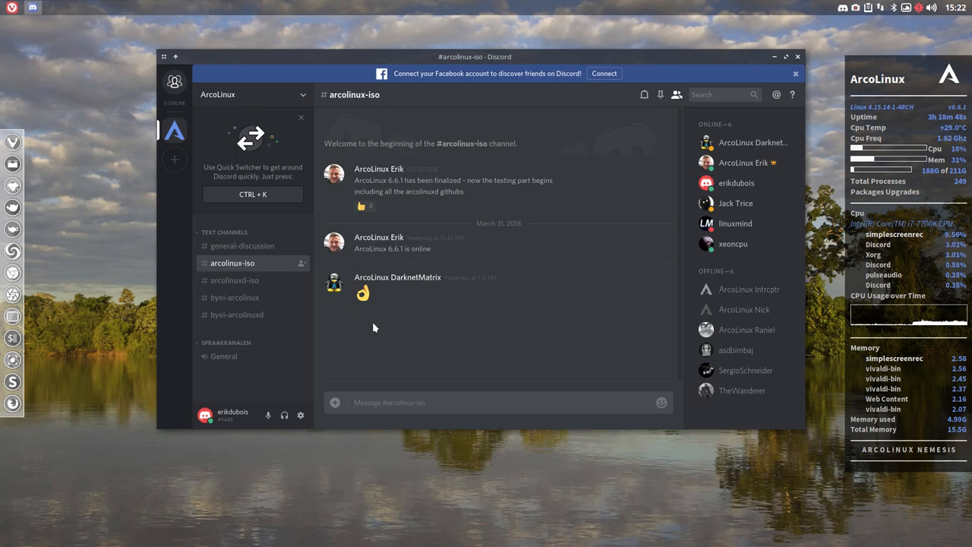
left_click(234, 279)
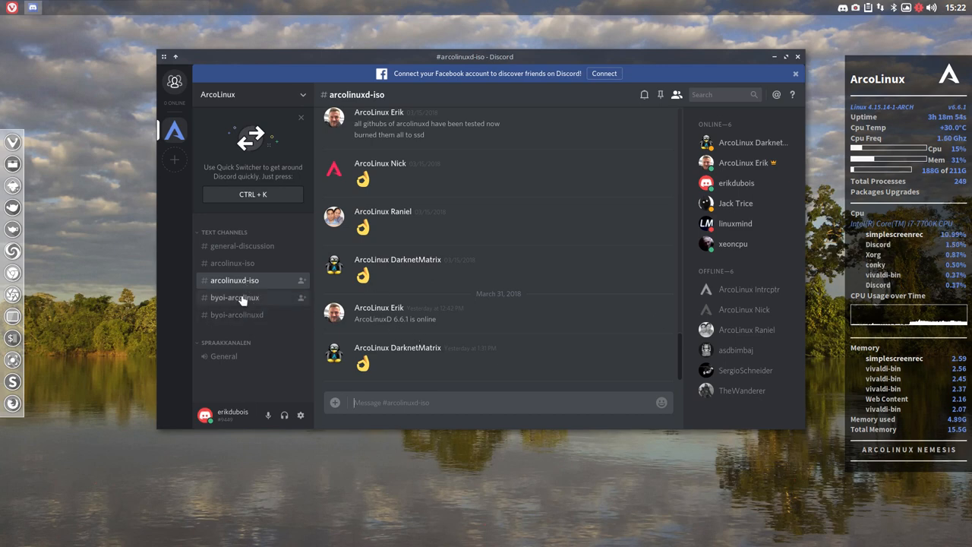
left_click(234, 296)
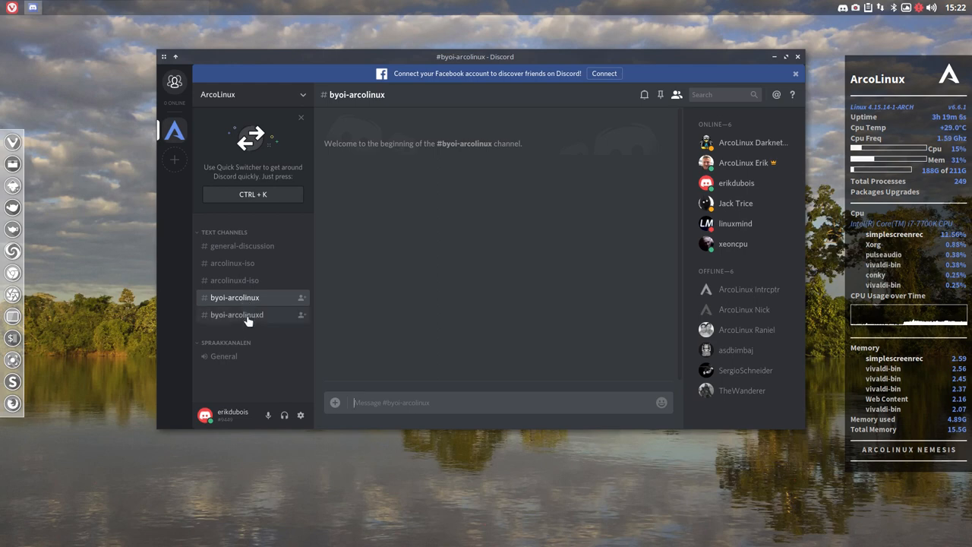
left_click(237, 314)
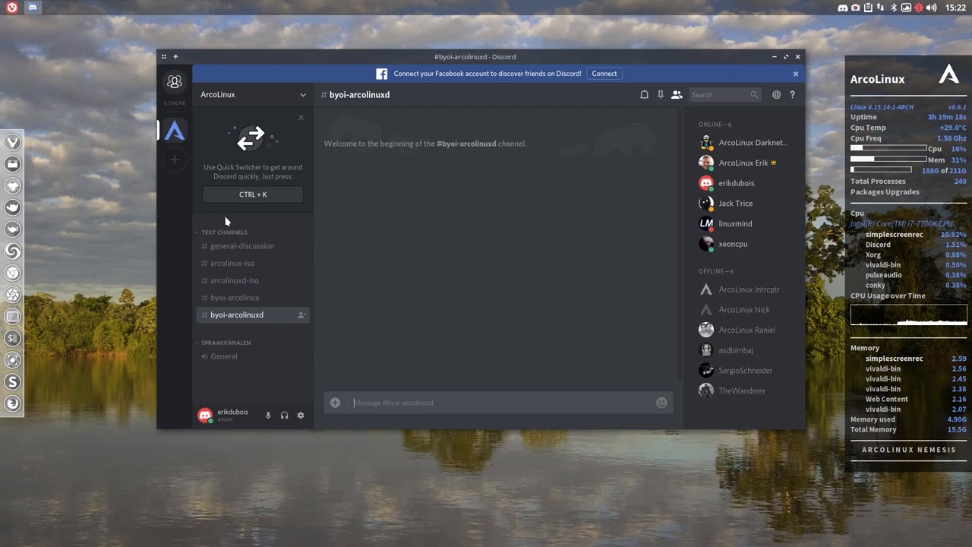
Return to general-discussion maximized and scroll to the posted test message
left_click(243, 246)
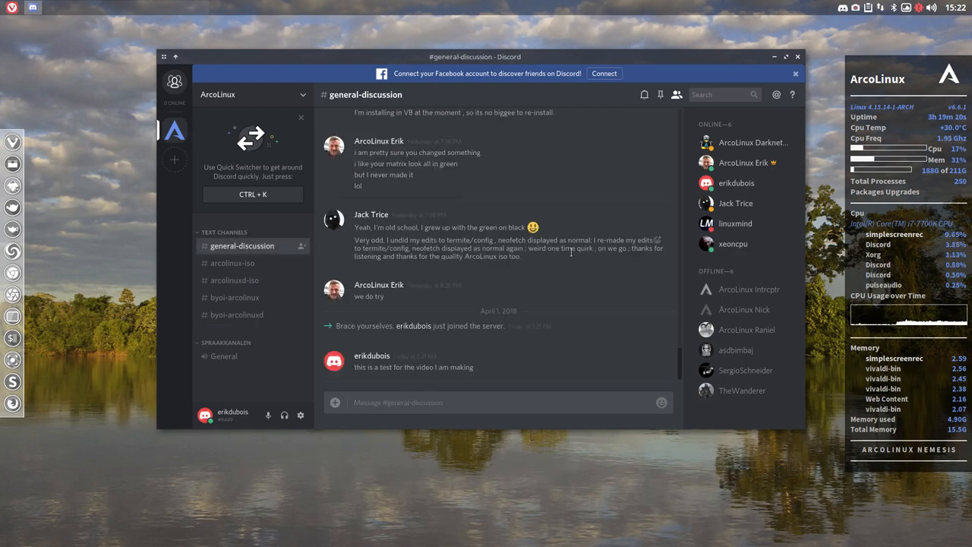
left_click(785, 56)
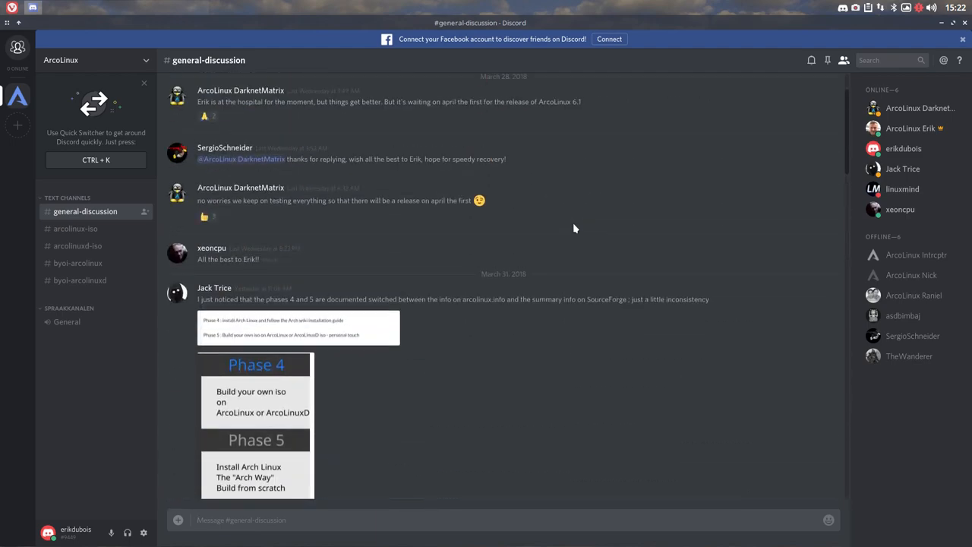
scroll("down", 3)
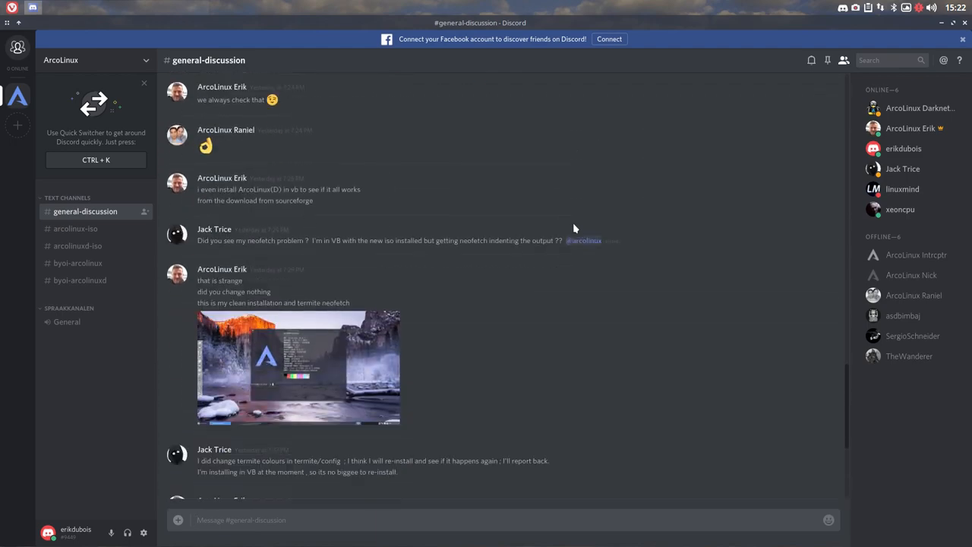
scroll("down", 3)
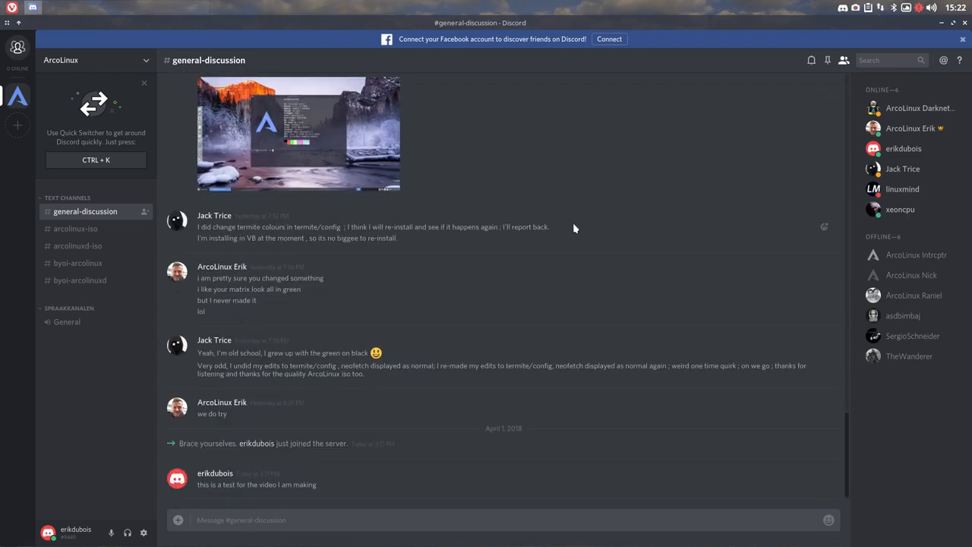